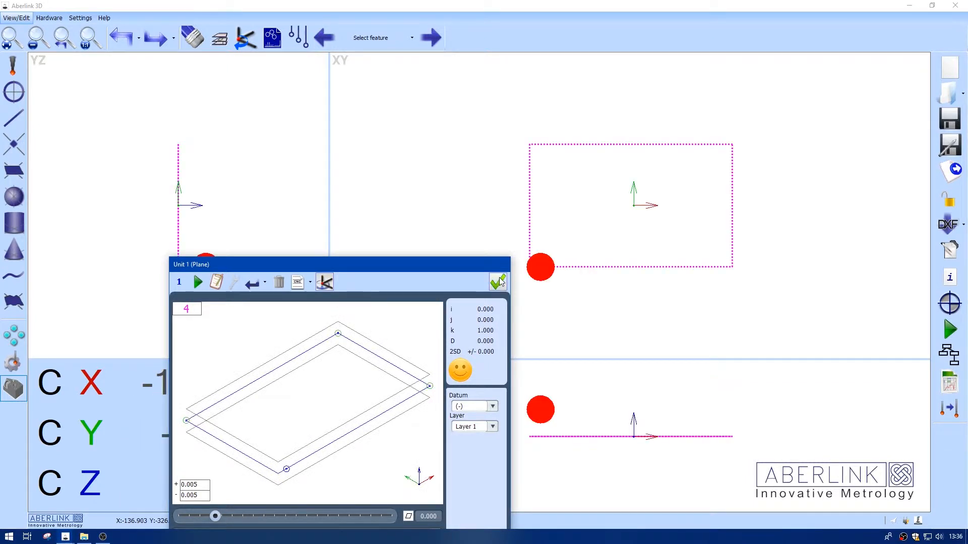
- Accept the Unit 1 ball plane and add the 'ball diameter' dimension (24.998 vs 25.000)
click(498, 282)
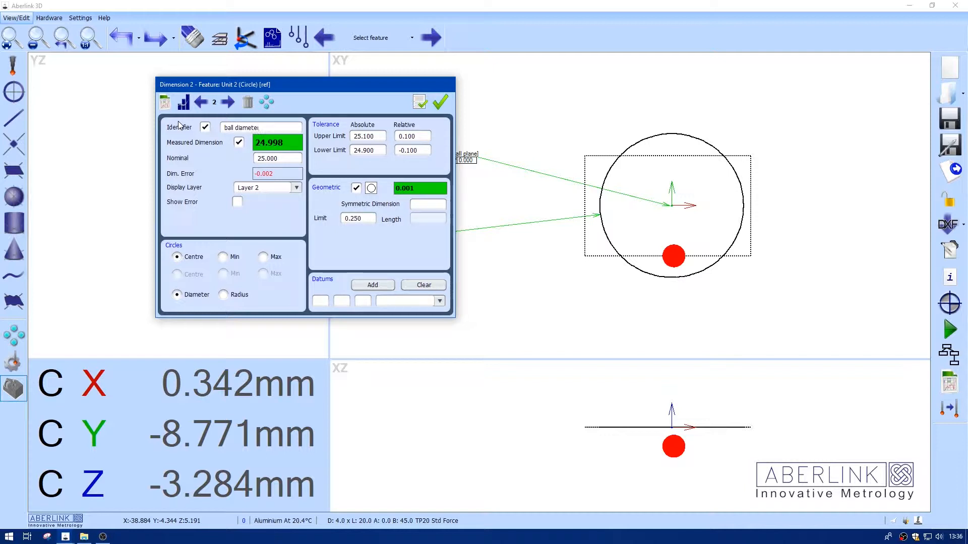
mouse_move(439, 102)
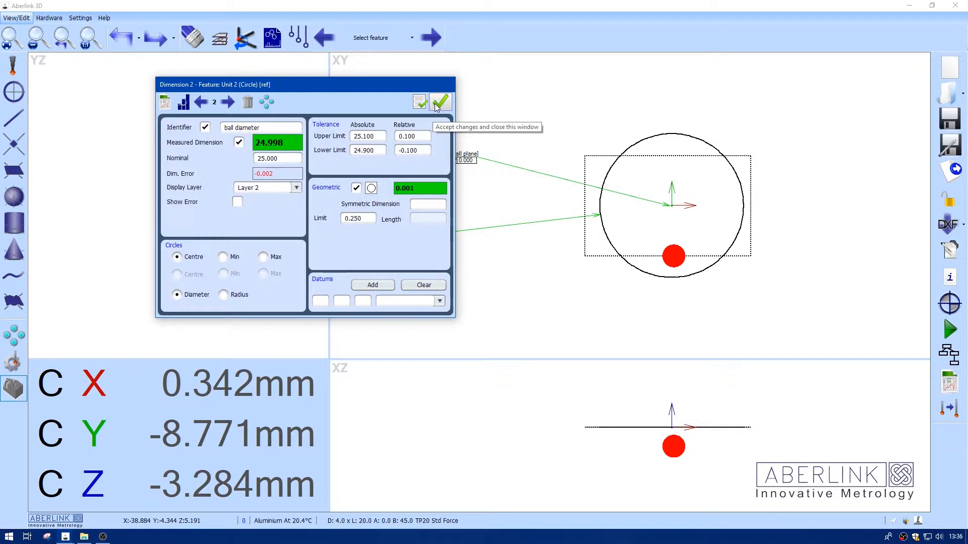
click(440, 102)
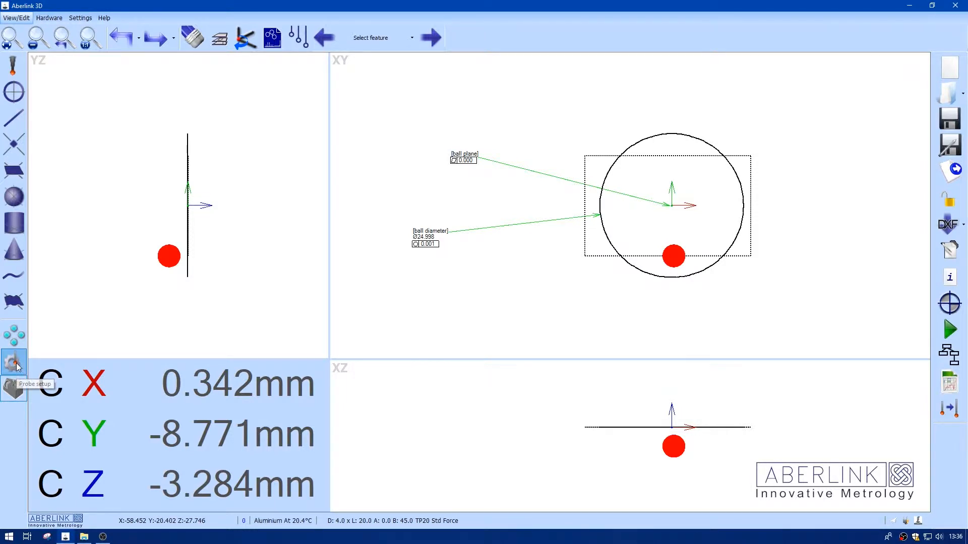
- Make the stud probe current in Probe Manager and probe Unit 3 plane on the block
click(13, 364)
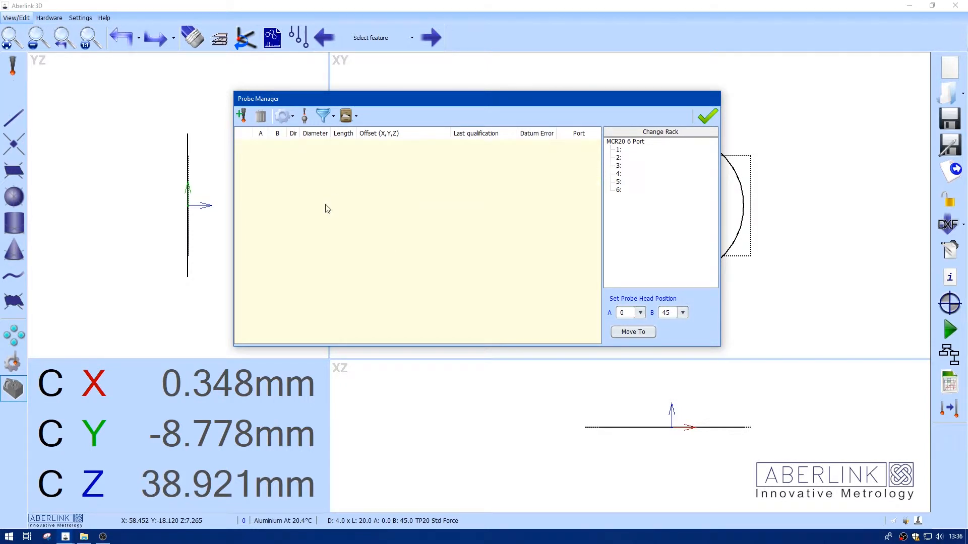
click(706, 116)
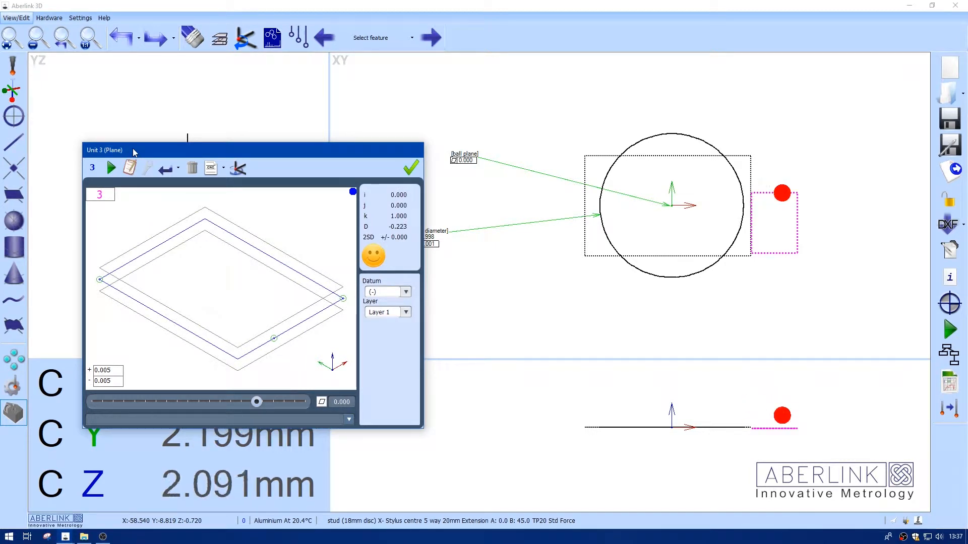
- Accept Unit 3 and add its flatness dimension labelled 'stud plane'
click(409, 168)
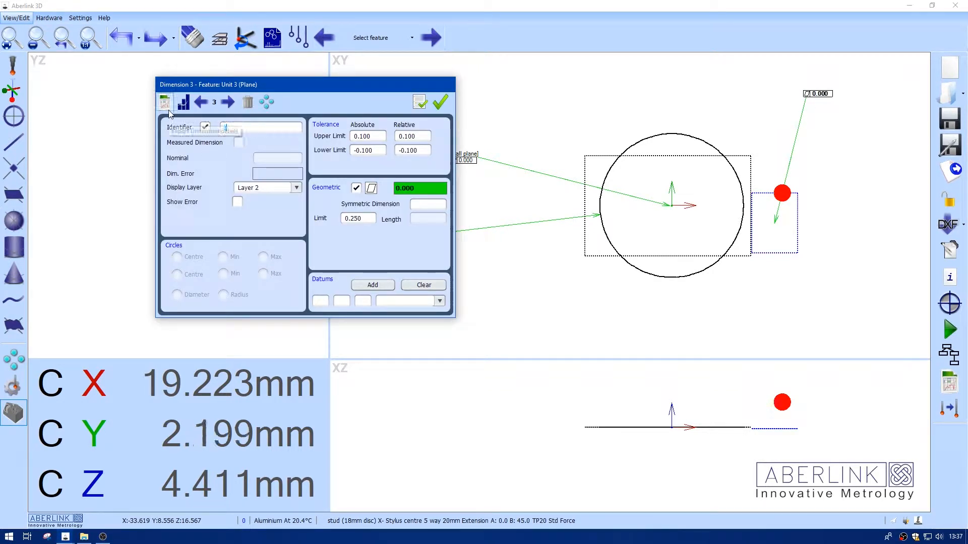
mouse_move(165, 102)
text(stud plane)
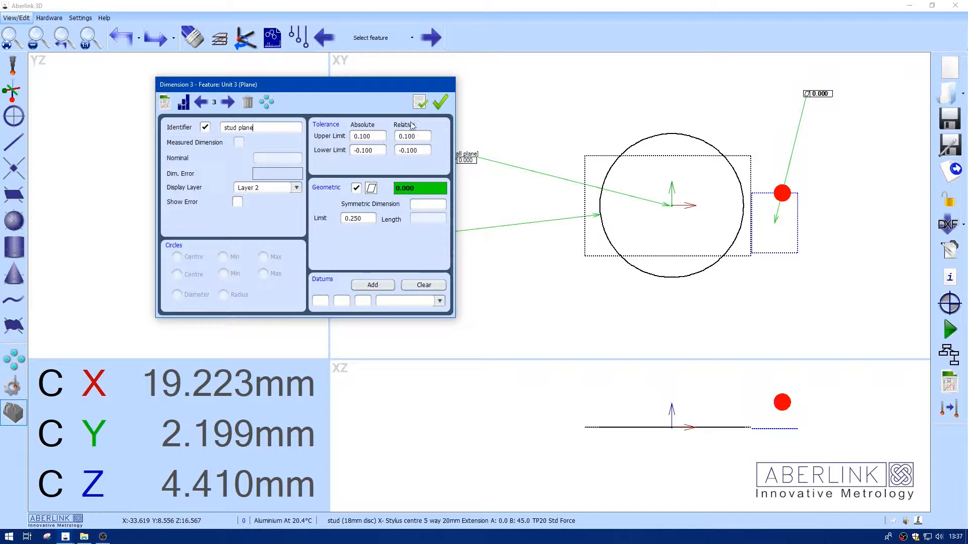
click(439, 102)
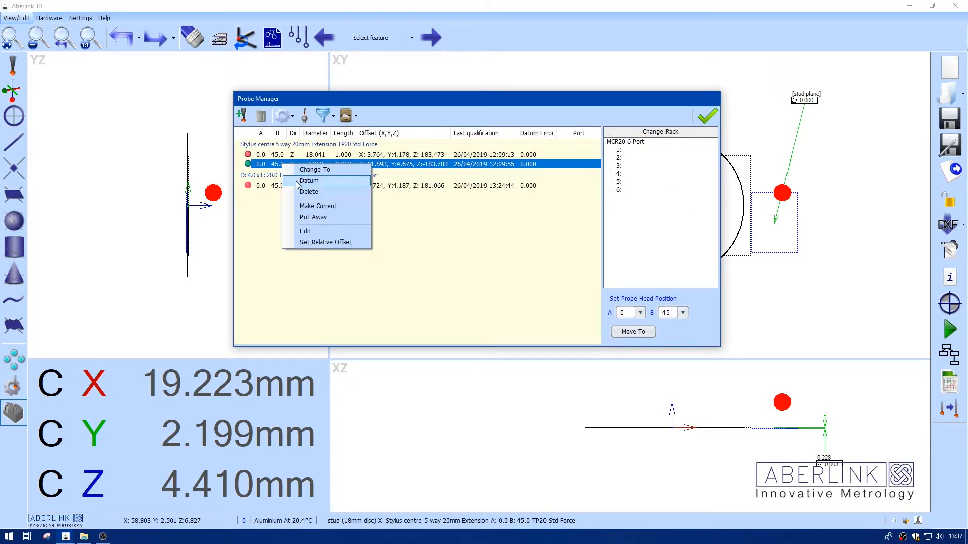
mouse_move(305, 231)
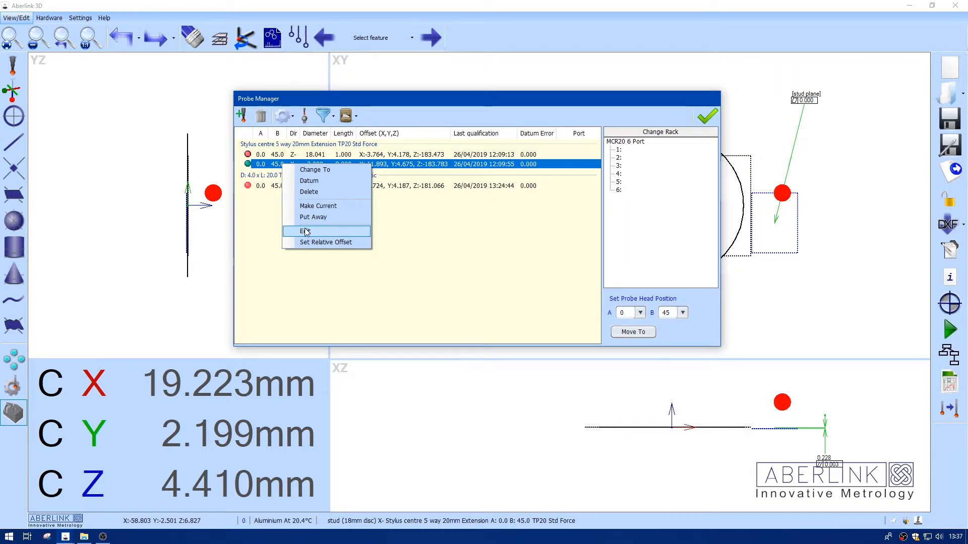
- Edit the stud probe in Probe Manager so its Z offset becomes -183.555
click(304, 232)
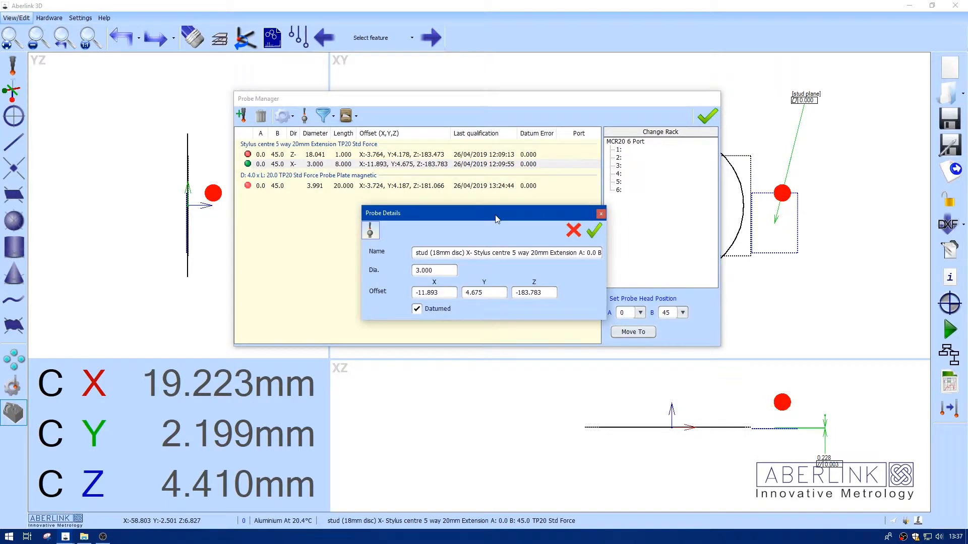
drag(494, 213, 405, 200)
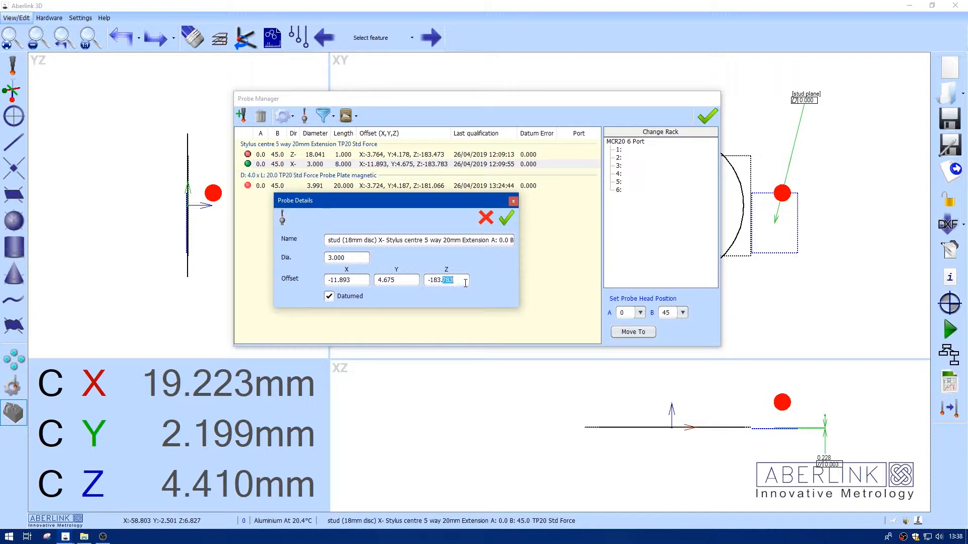
text(-183.555)
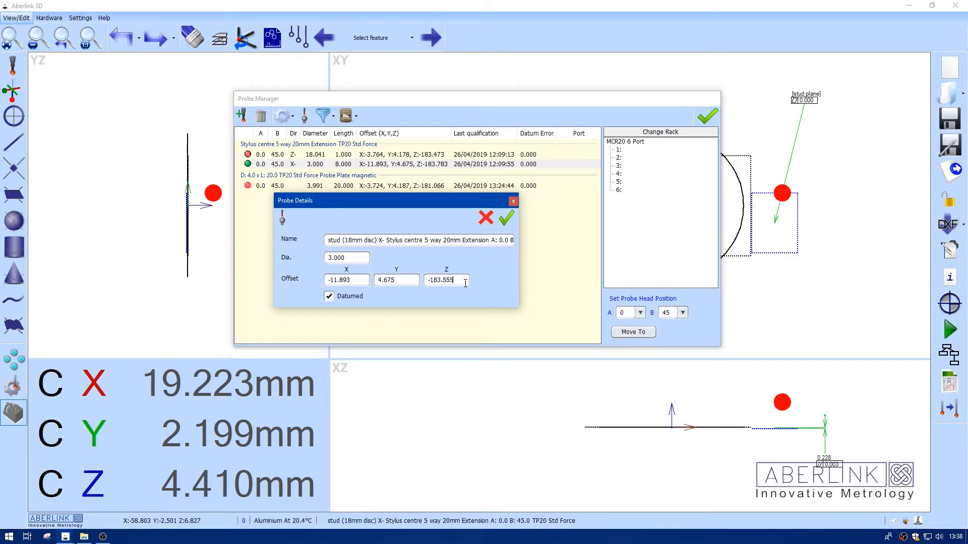
click(505, 218)
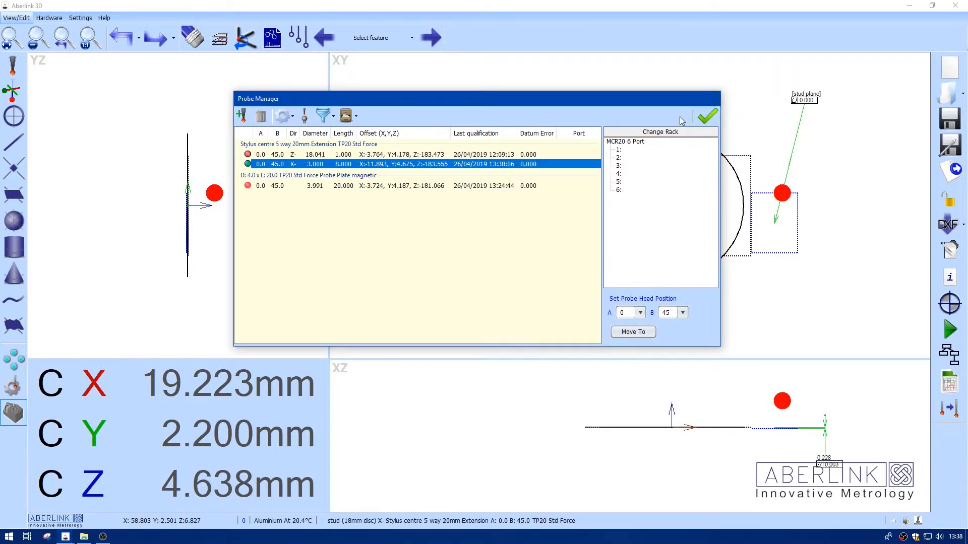
click(708, 115)
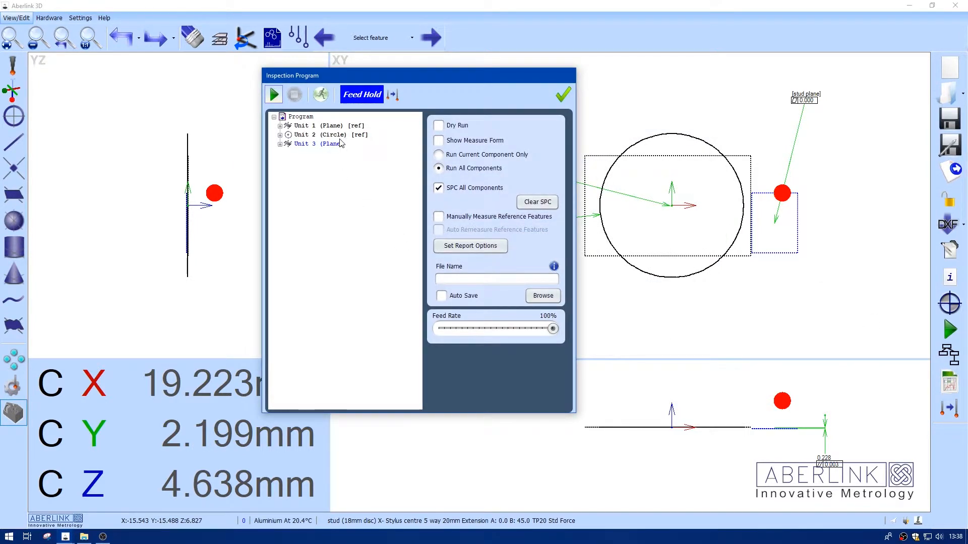
- Run the three-unit inspection program with automatic work offset and review the results report
right_click(315, 143)
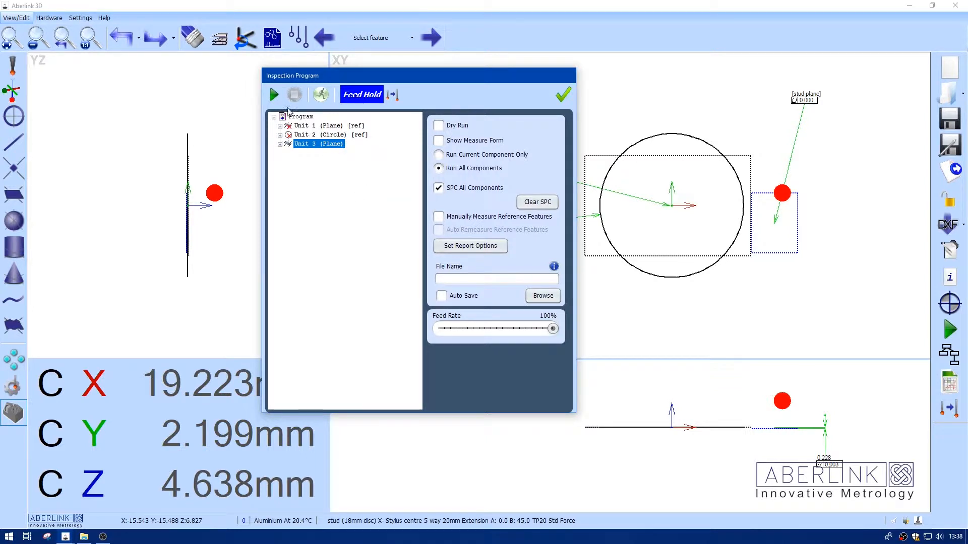
click(273, 95)
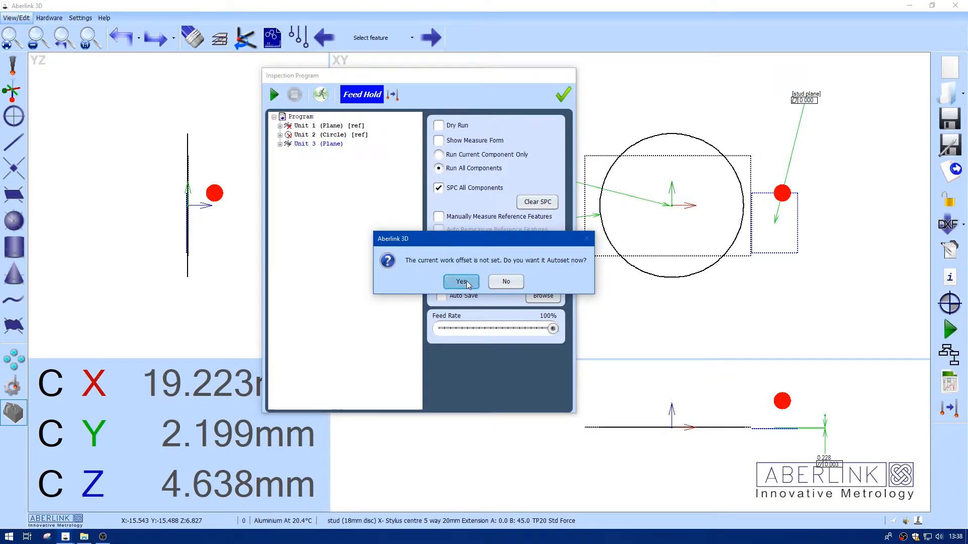
click(460, 281)
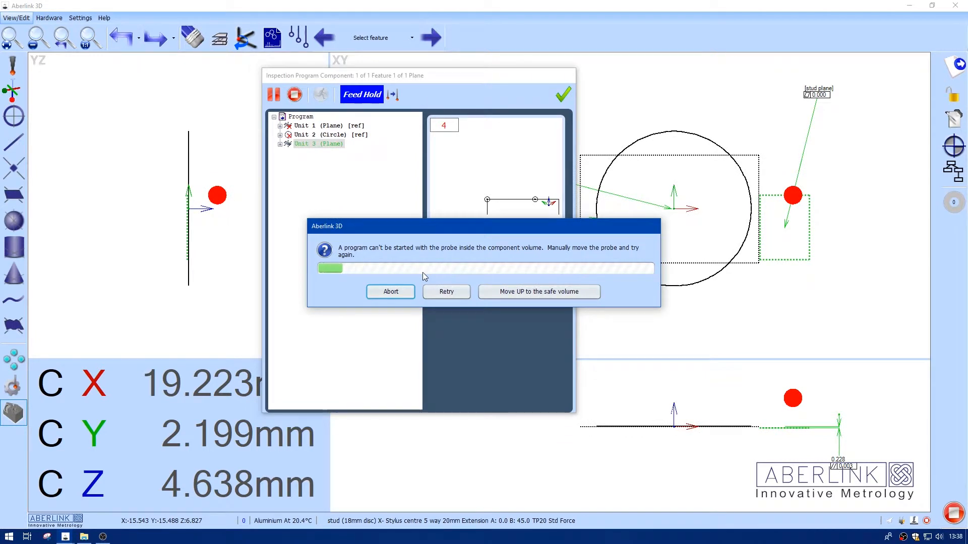
click(537, 291)
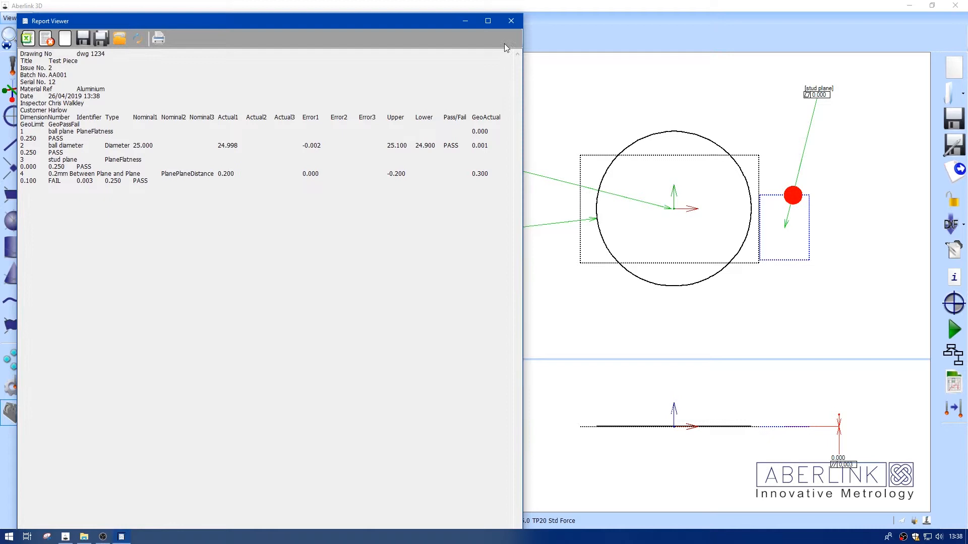
click(510, 20)
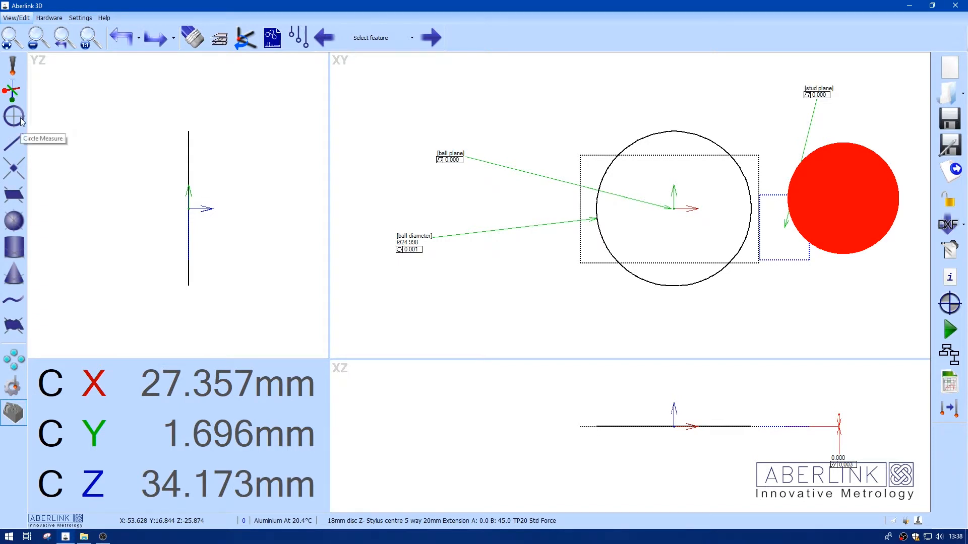
- Measure Unit 4 circle with the disc probe and label its diameter 'disc circle' (24.983)
click(13, 116)
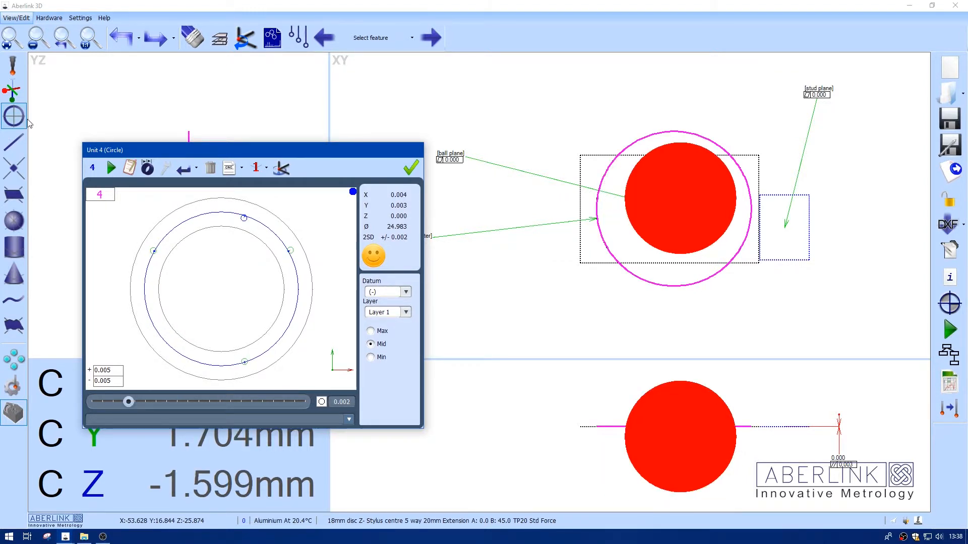
click(410, 167)
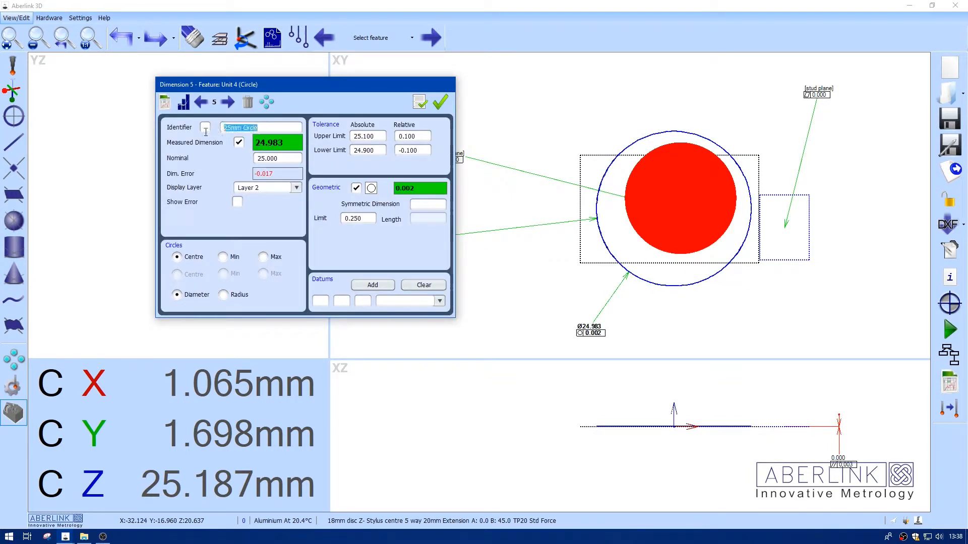
text(disc c)
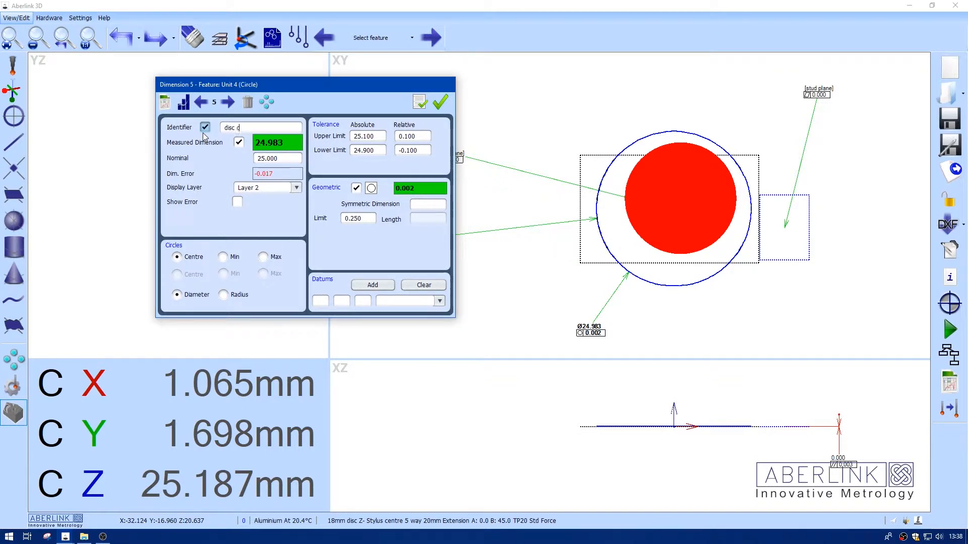
text(ircle)
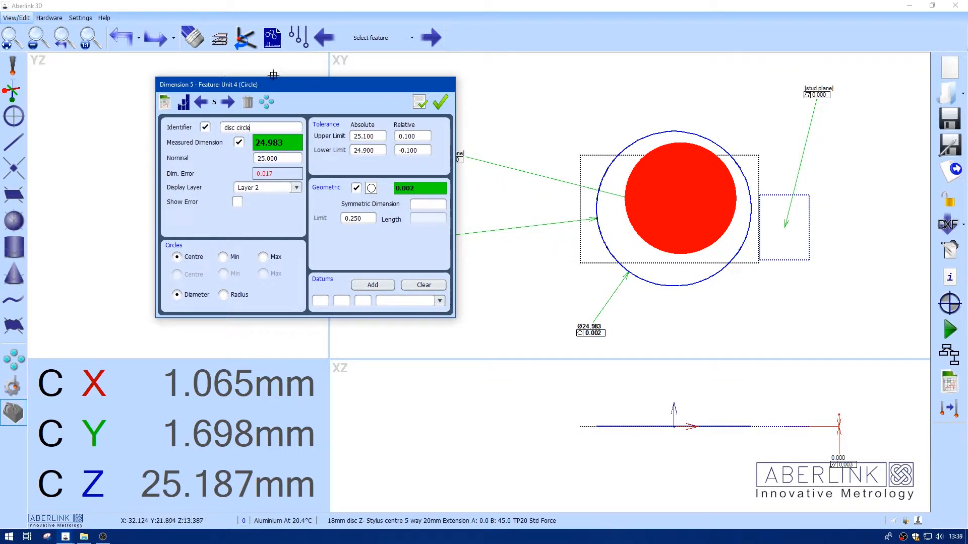
click(439, 102)
text(18.056)
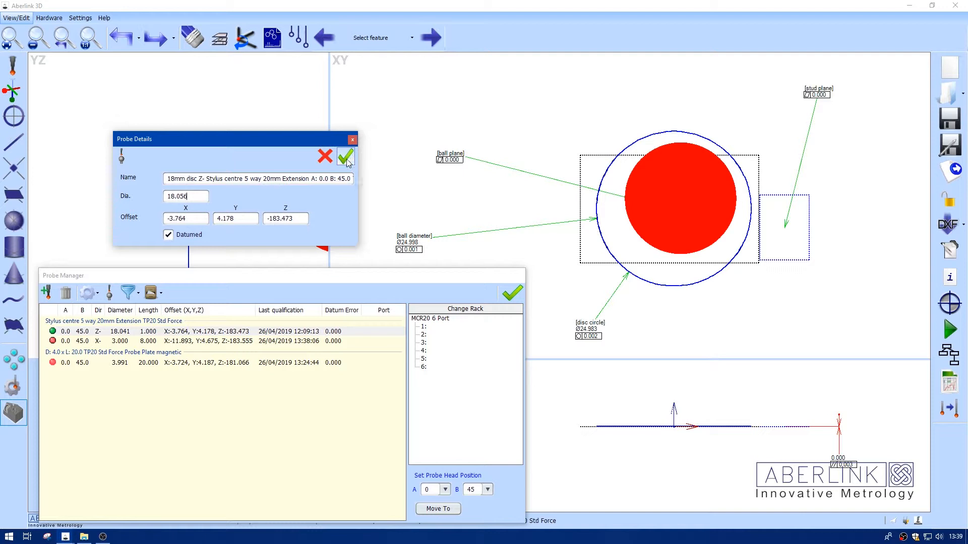
- Confirm the disc probe diameter change to 18.056 in Probe Manager
click(345, 157)
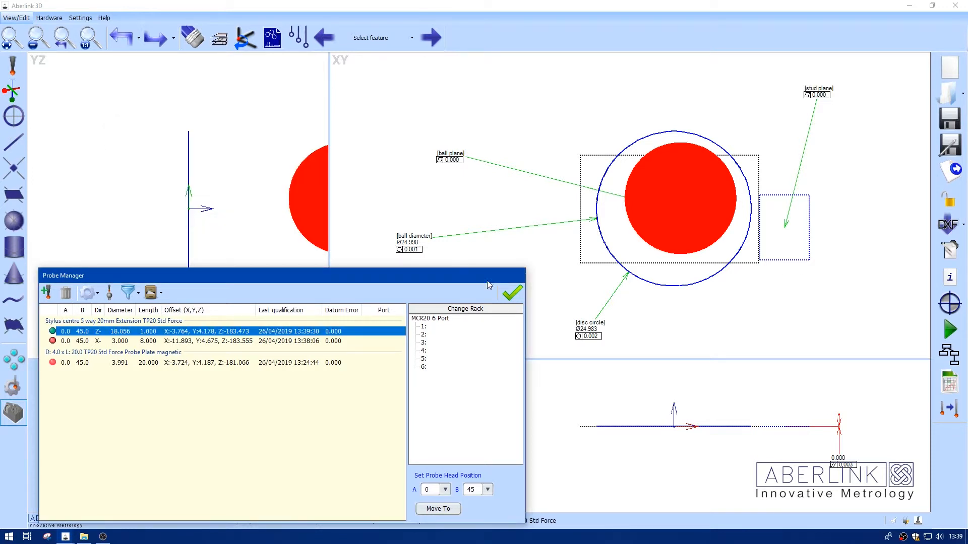
- Re-measure the Unit 4 circle with the updated disc stylus, now reading 25.004
click(512, 293)
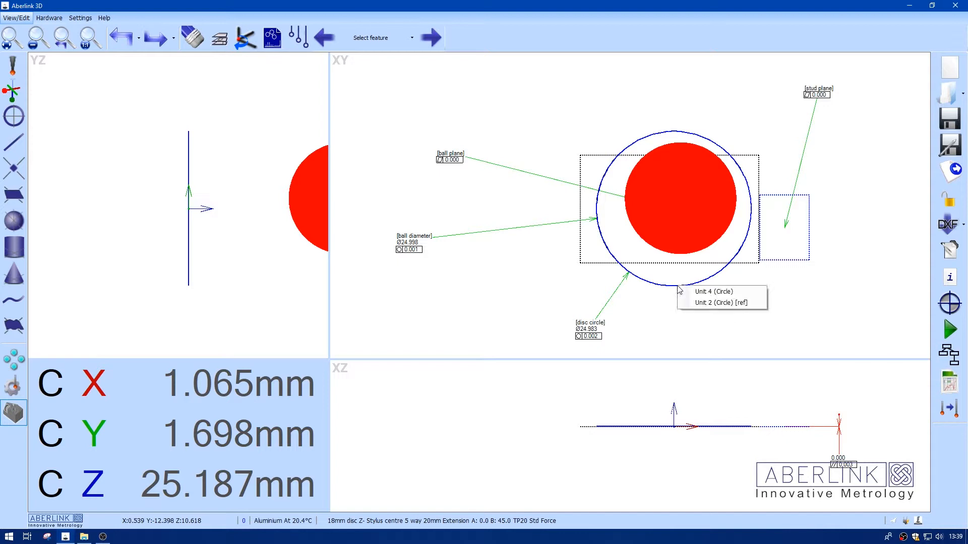
click(714, 291)
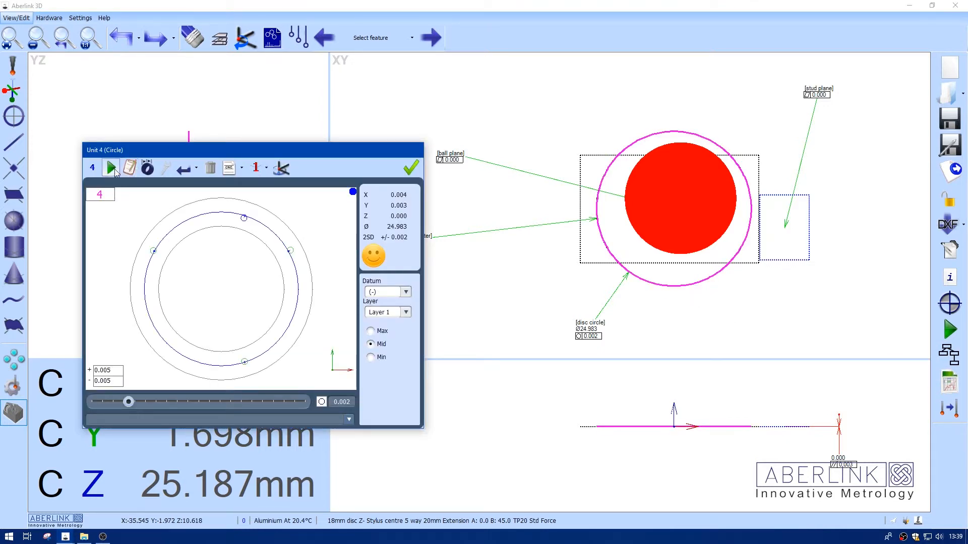
click(110, 168)
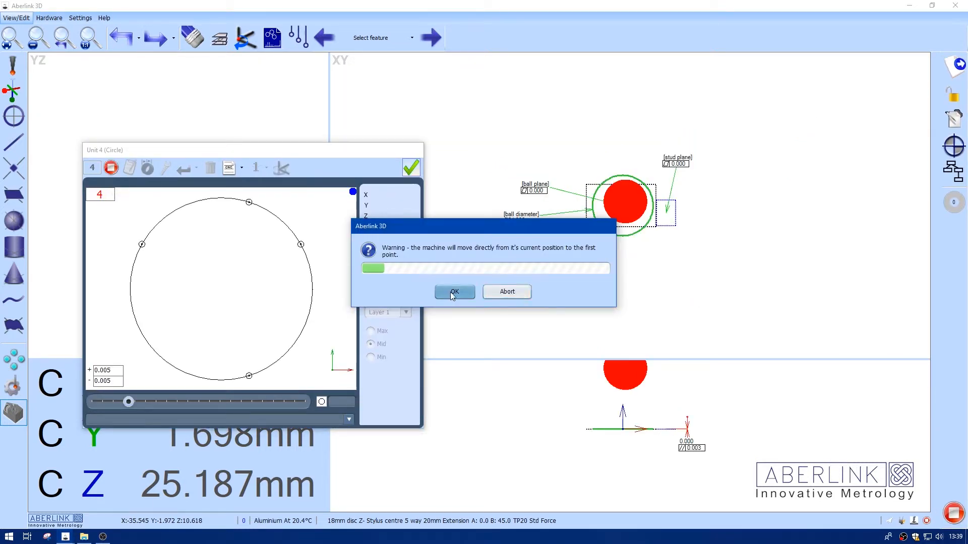
click(453, 291)
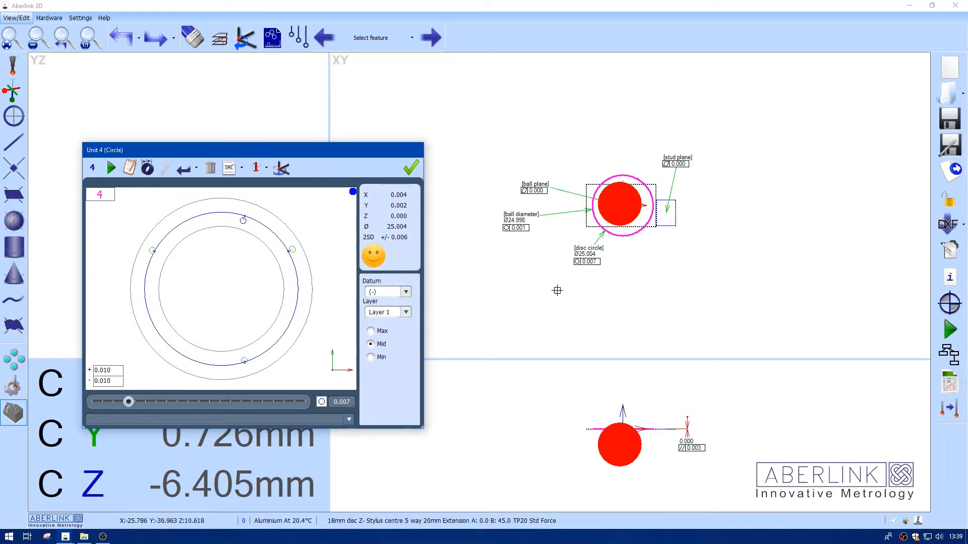
mouse_move(411, 168)
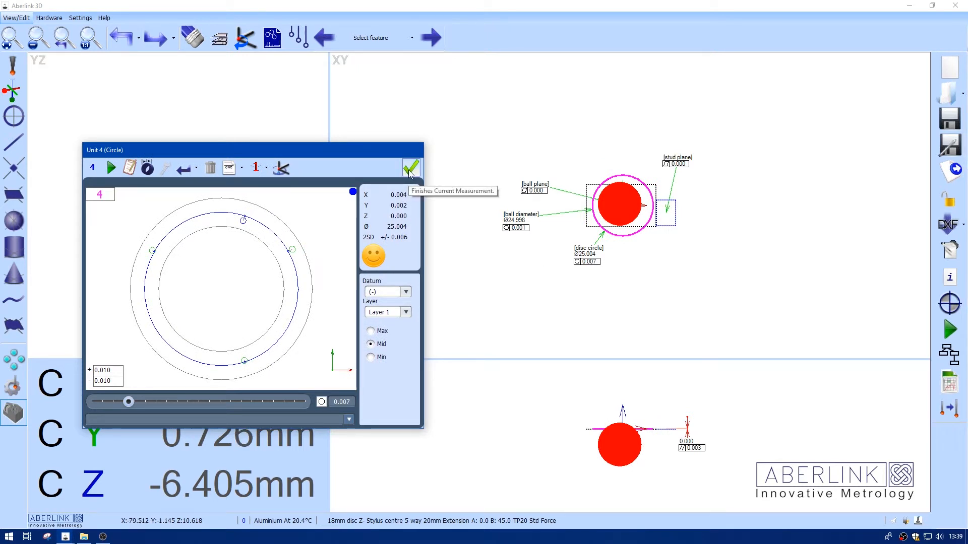
click(410, 168)
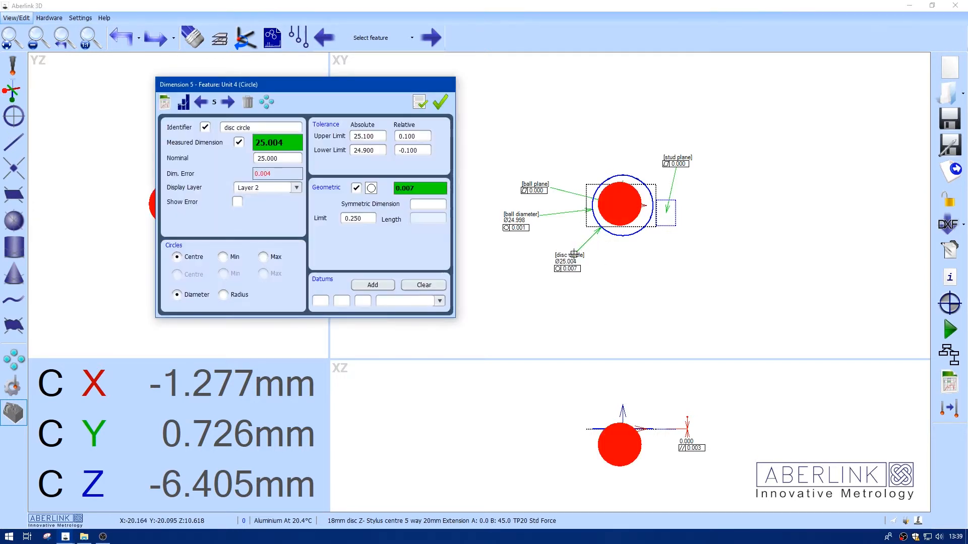
- Lower the disc stylus diameter to 18.050 and close the probe list
click(440, 101)
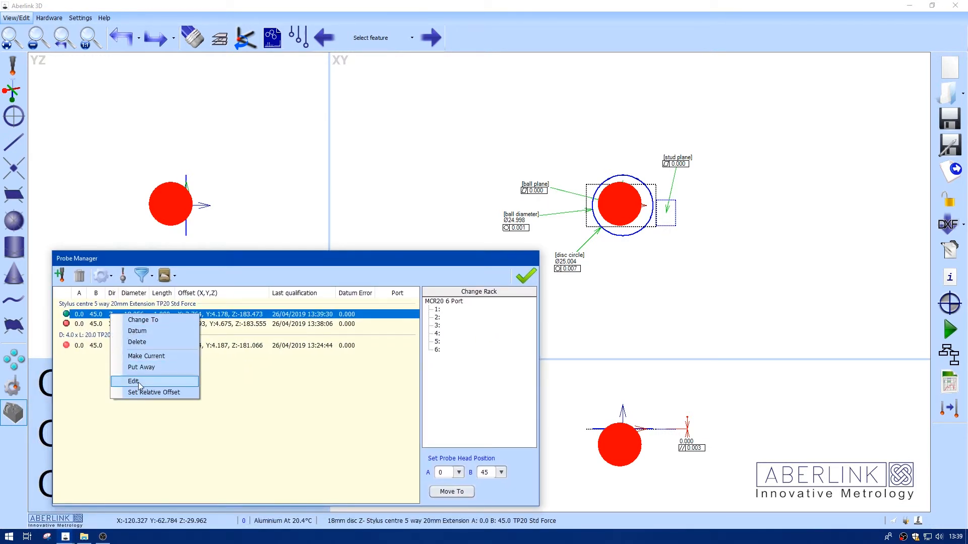
click(133, 381)
text(18.050)
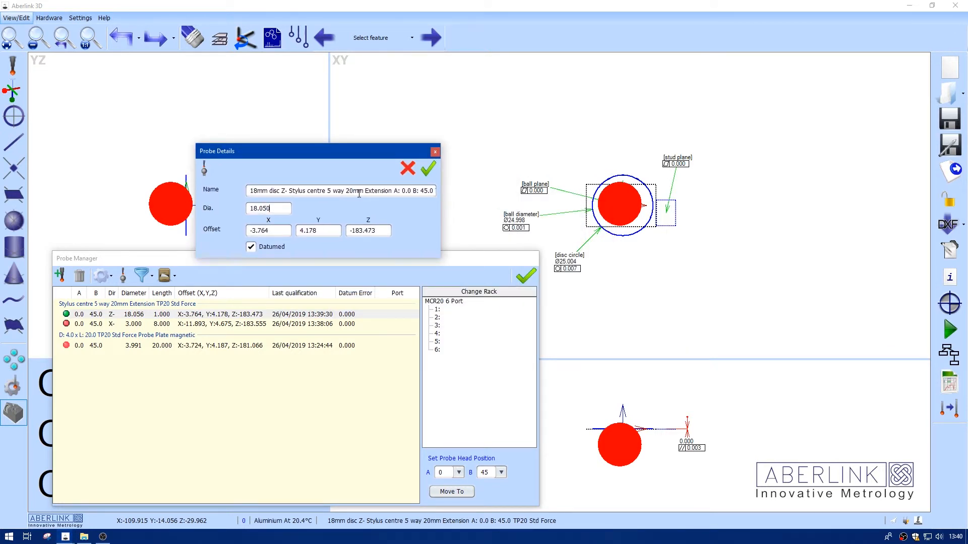
click(427, 168)
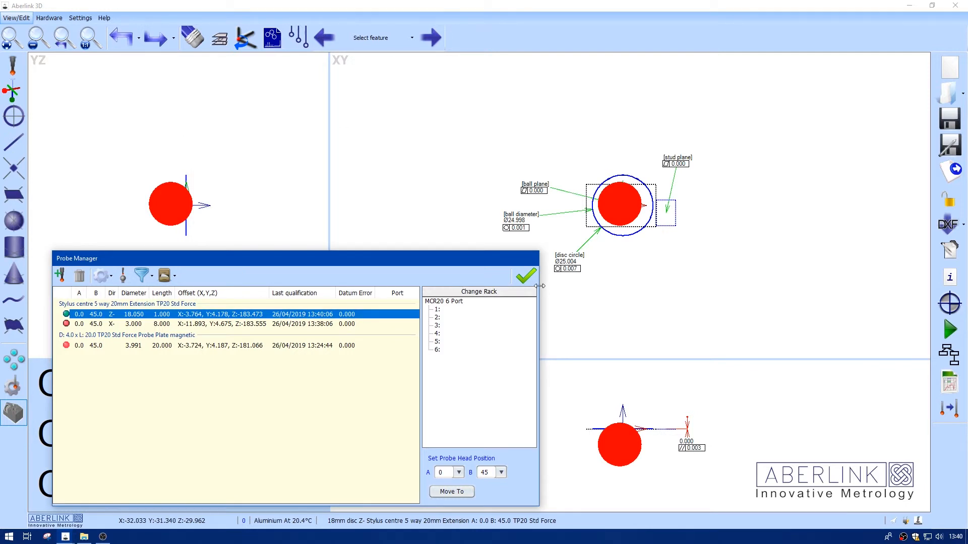
click(525, 275)
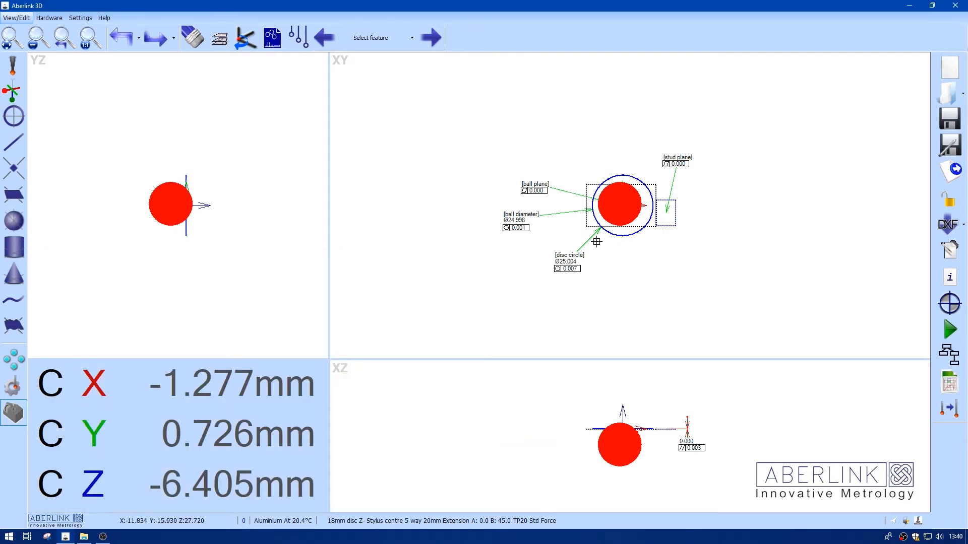
- Re-measure Unit 4 circle with the 18.050 stylus so 'disc circle' reads 24.998
double_click(622, 205)
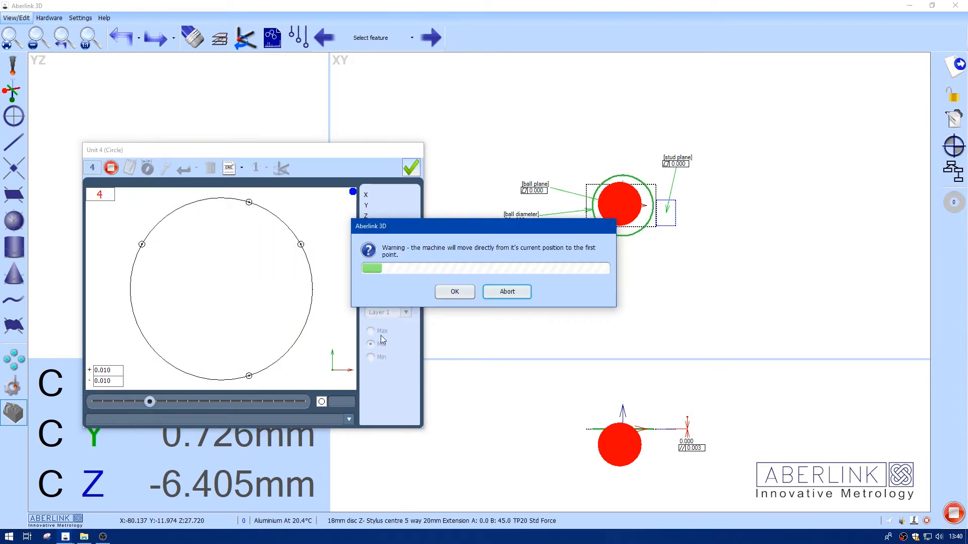
click(455, 291)
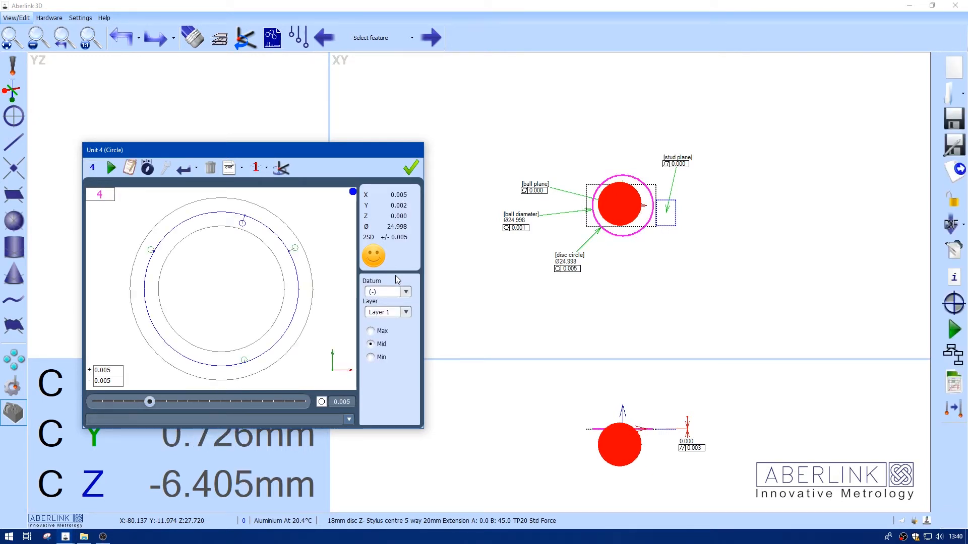
click(409, 168)
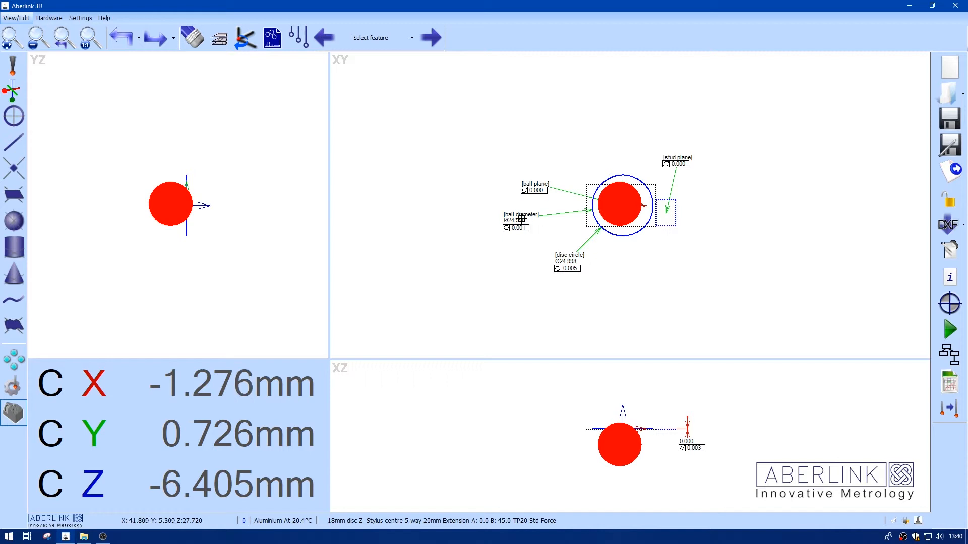
- Create the Unit 4 disc circle position dimension reading X0.005 Y0.002 Z0.000 (0.011)
click(623, 203)
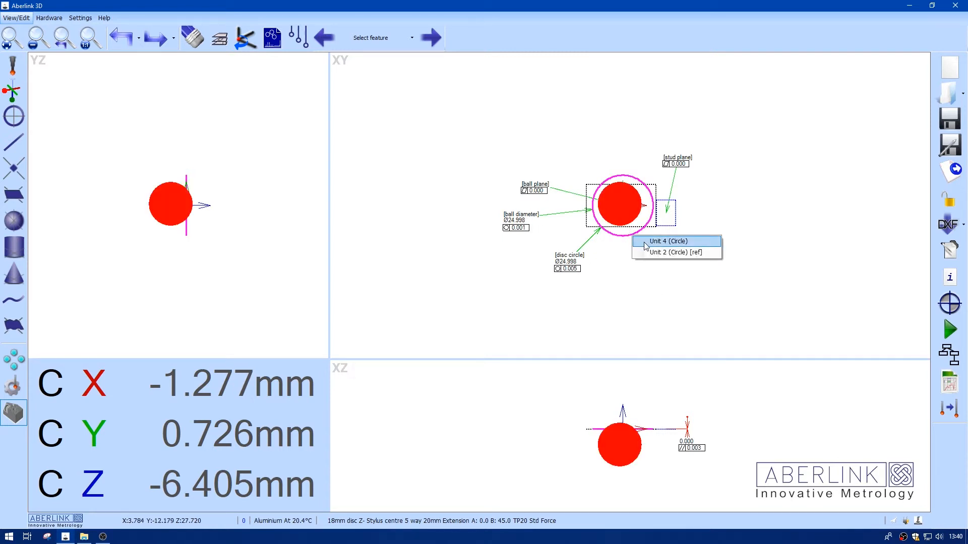
click(665, 240)
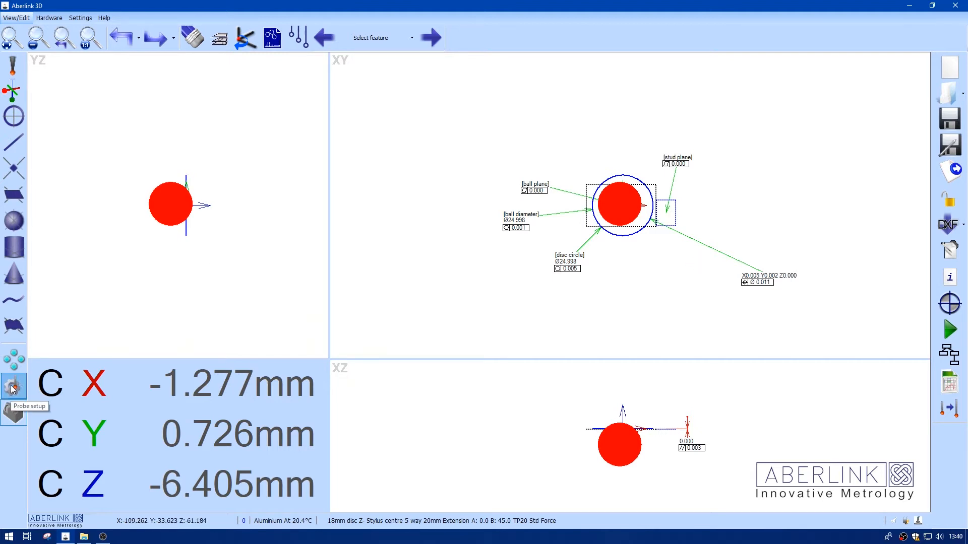
- Set the disc stylus Offset X to -3.759 in Probe Manager and confirm it
click(13, 386)
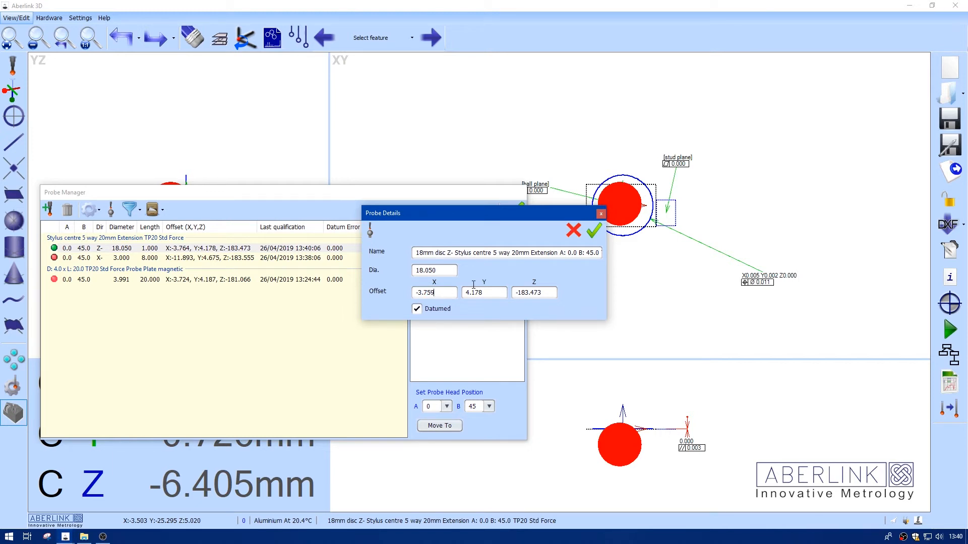
click(592, 230)
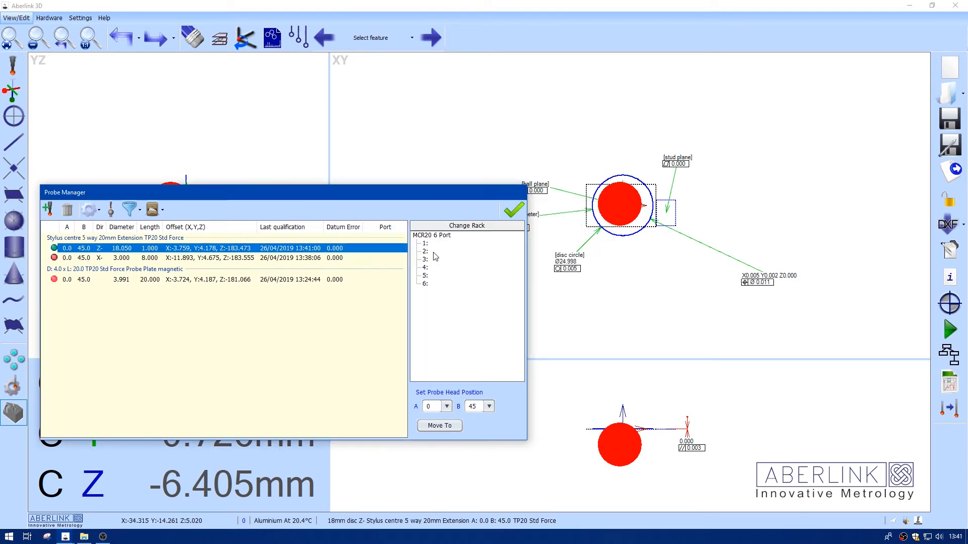
- Re-run the Unit 4 disc circle, now Ø24.997 at X0.011 Y0.002 Z0.000 (0.022)
right_click(622, 203)
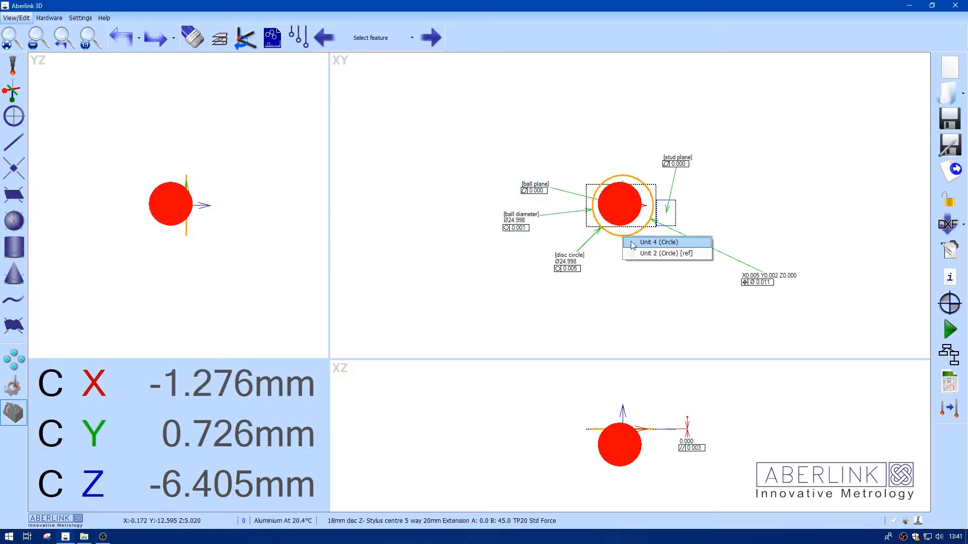
click(659, 242)
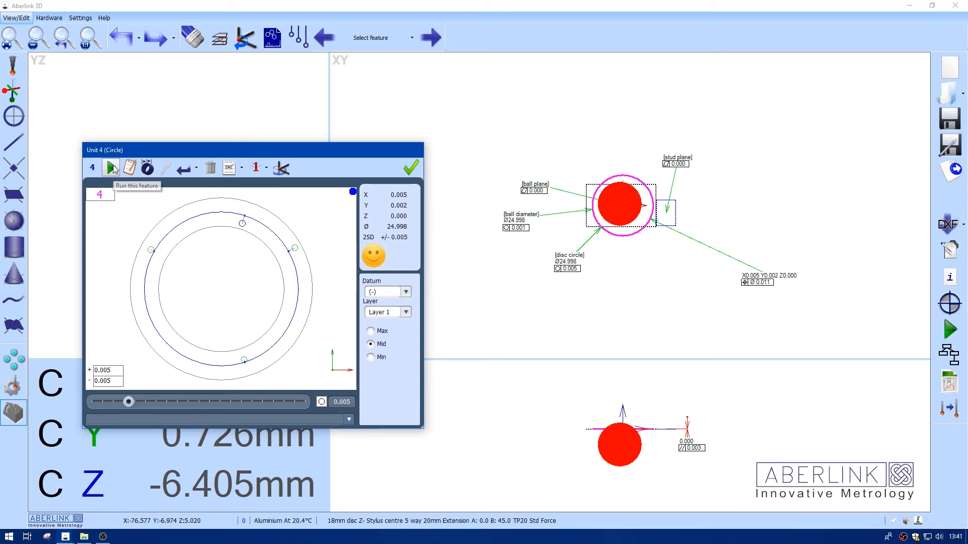
click(111, 168)
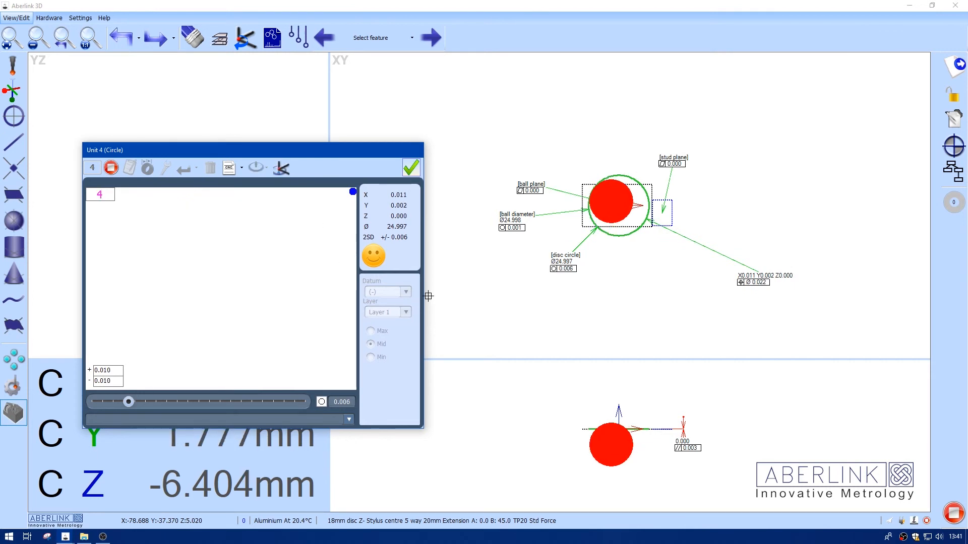
click(411, 167)
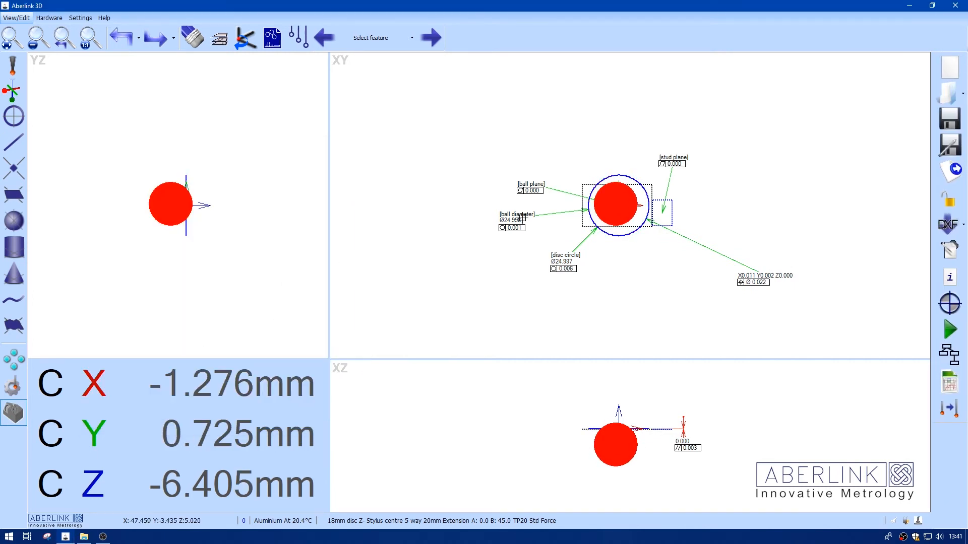
mouse_move(13, 387)
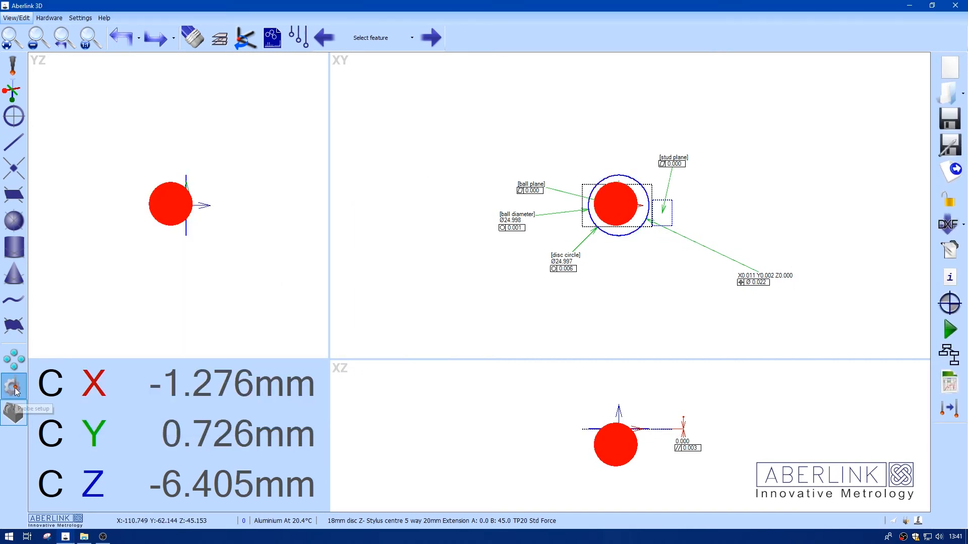
- Set the disc stylus Offset X to -3.770 in Probe Manager and confirm it
click(13, 386)
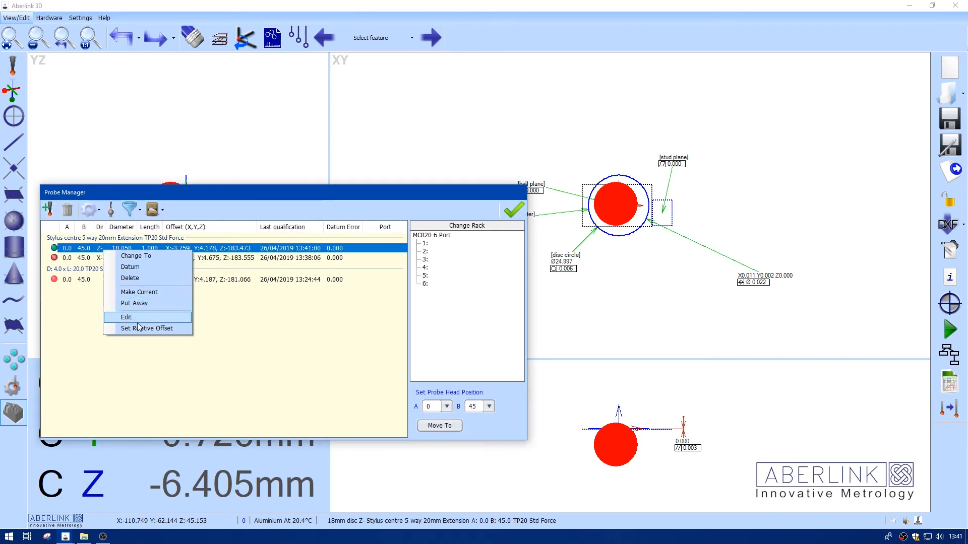
click(126, 317)
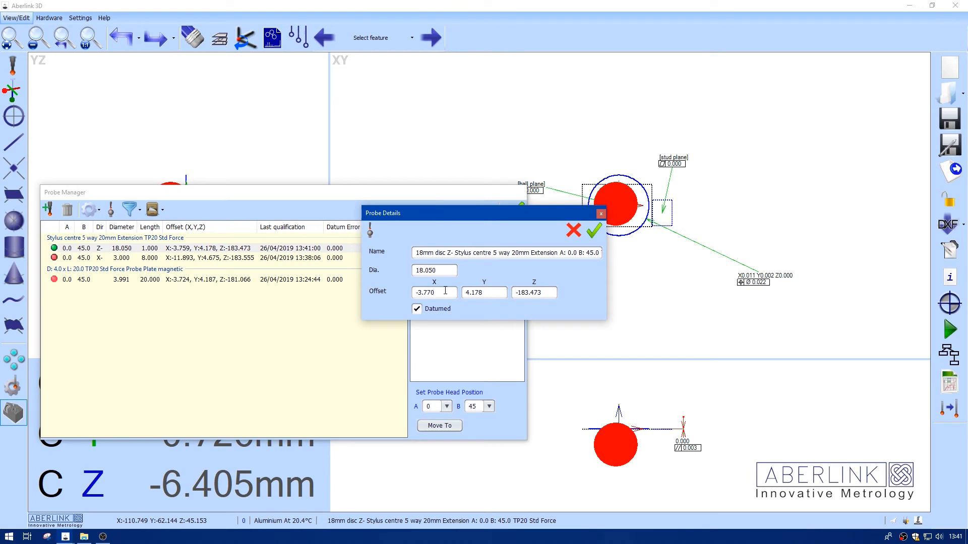
click(595, 230)
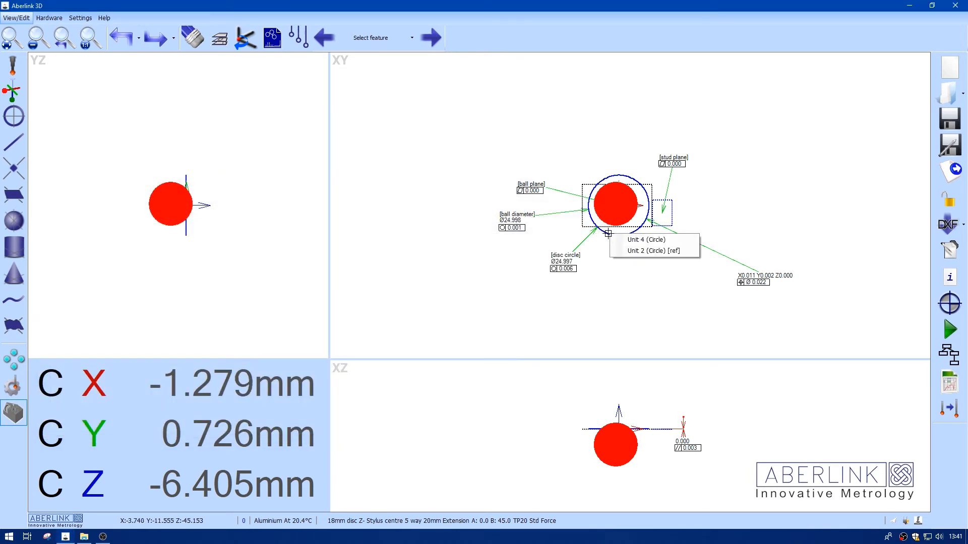
- Re-run the Unit 4 disc circle, now at X-0.001 Y0.002 Z0.000 (0.005), still Ø24.997
click(644, 240)
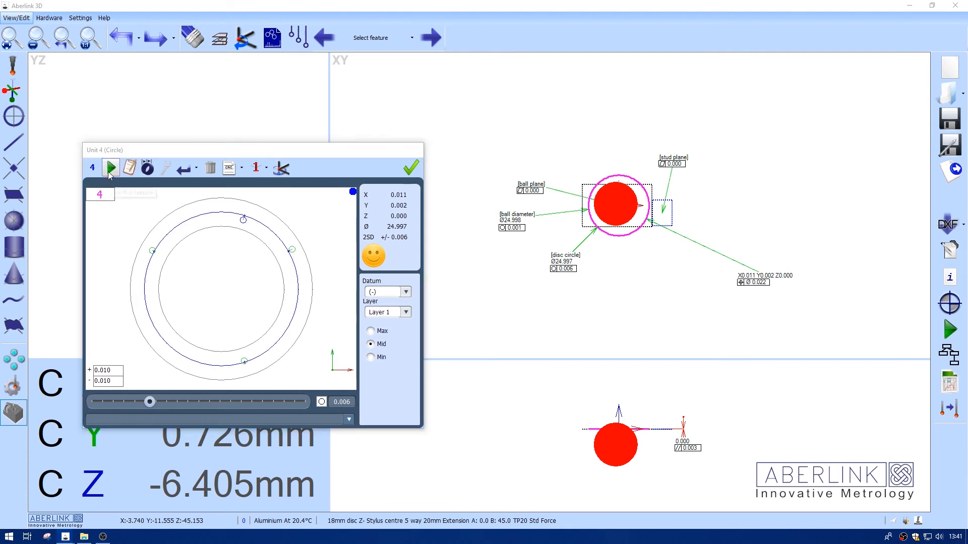
click(110, 168)
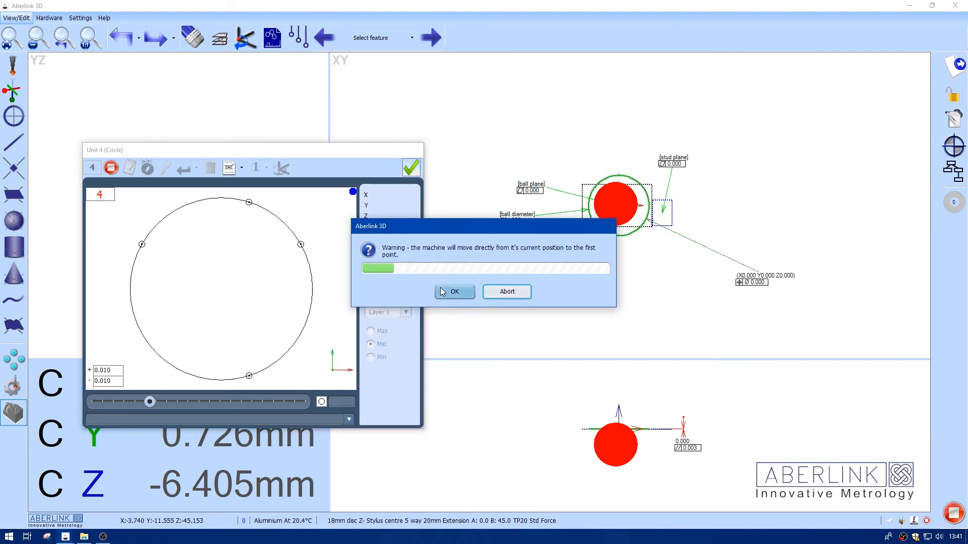
click(455, 292)
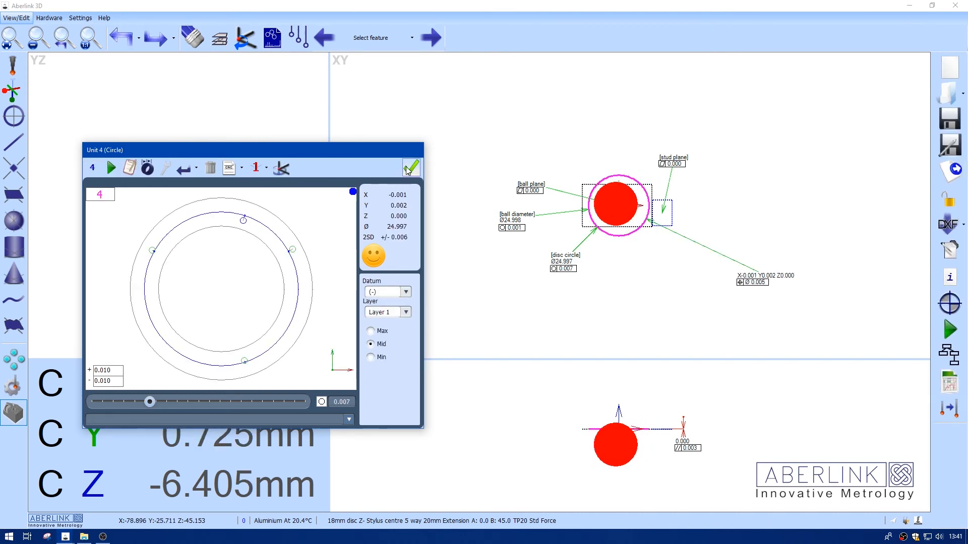
click(411, 167)
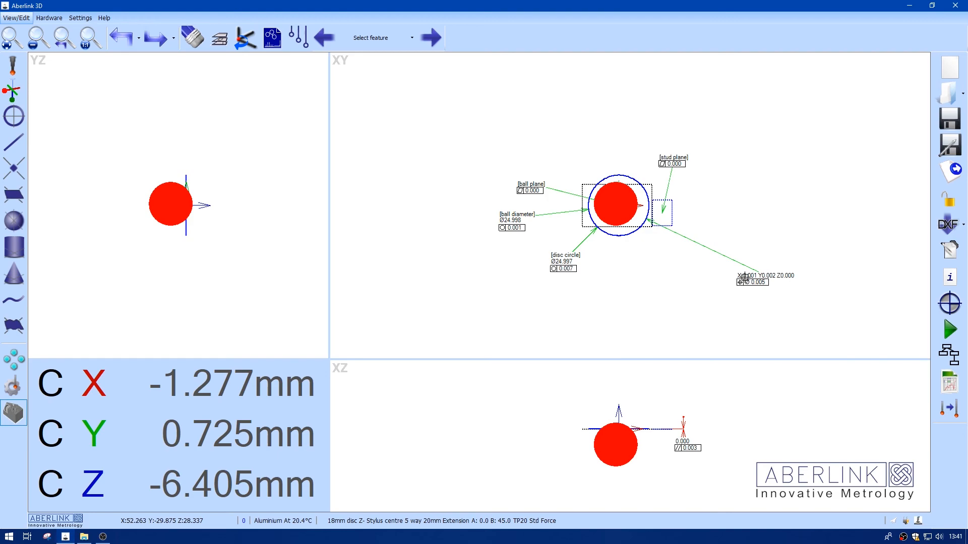